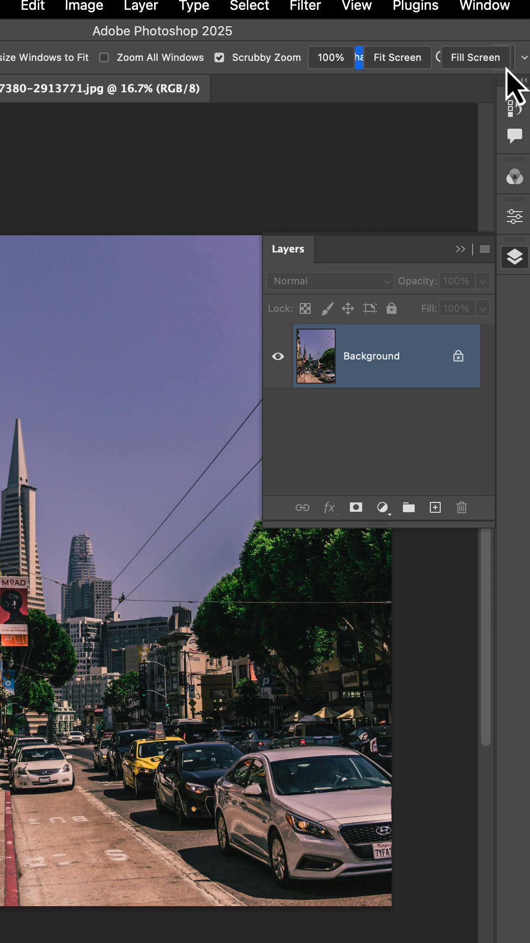
mouse_move(393, 145)
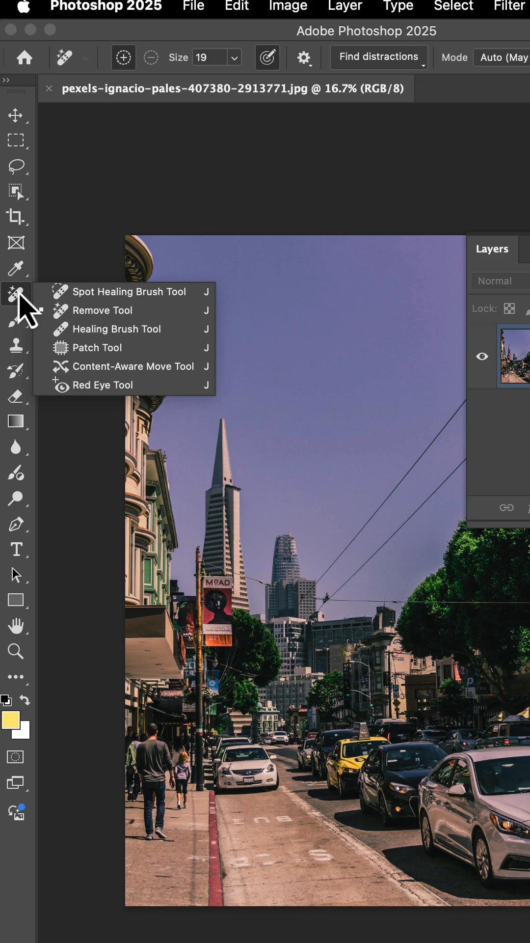
mouse_move(108, 309)
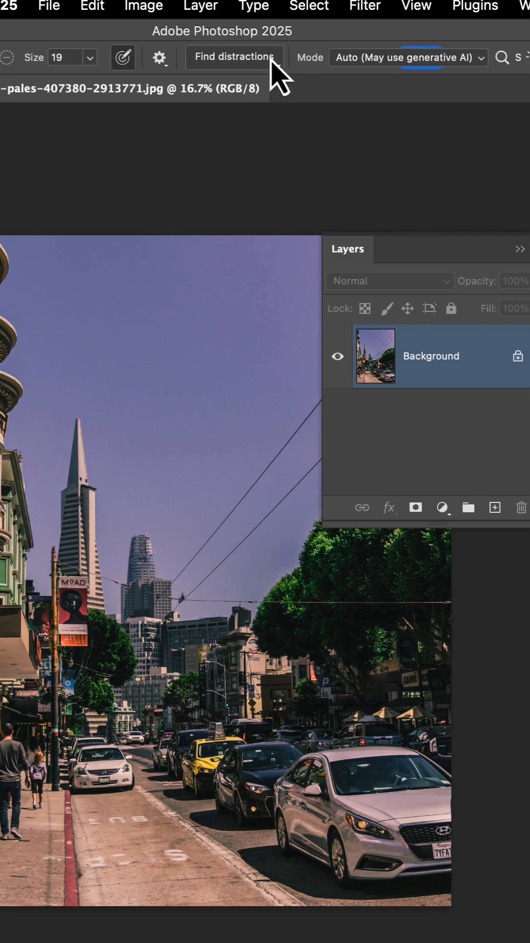
Show the Remove tool's Find distractions options for wires, cables and people
click(234, 57)
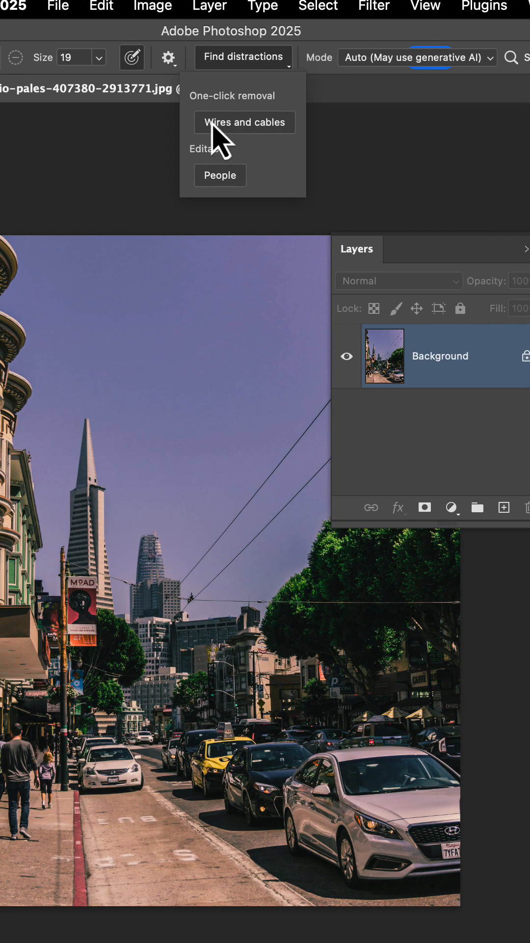
mouse_move(245, 144)
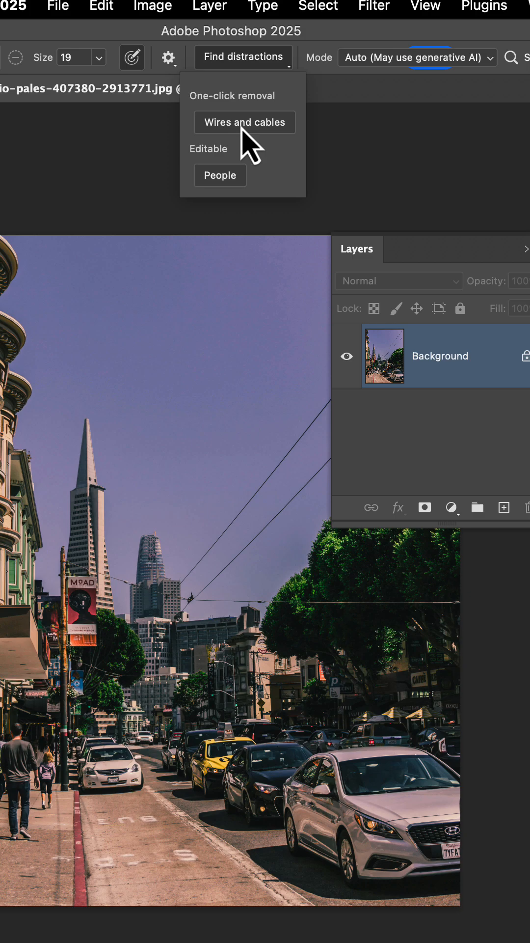
mouse_move(232, 192)
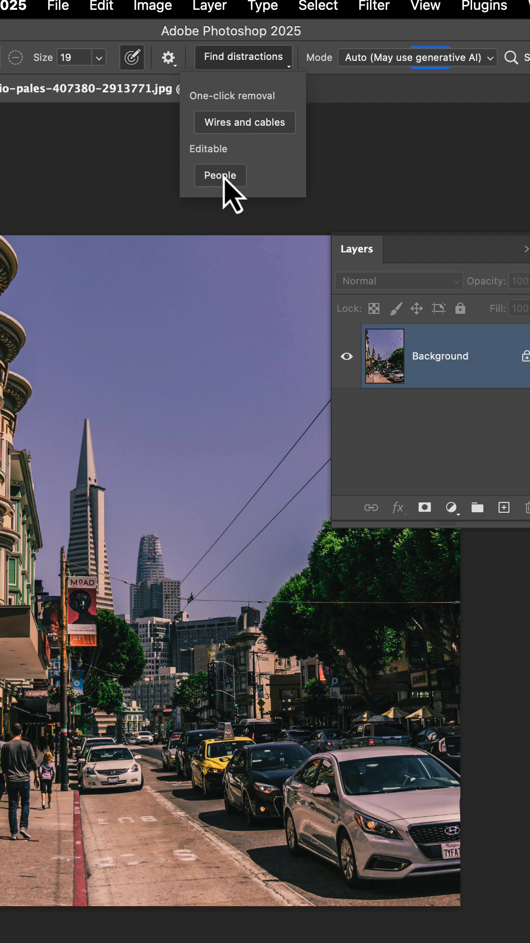
mouse_move(291, 147)
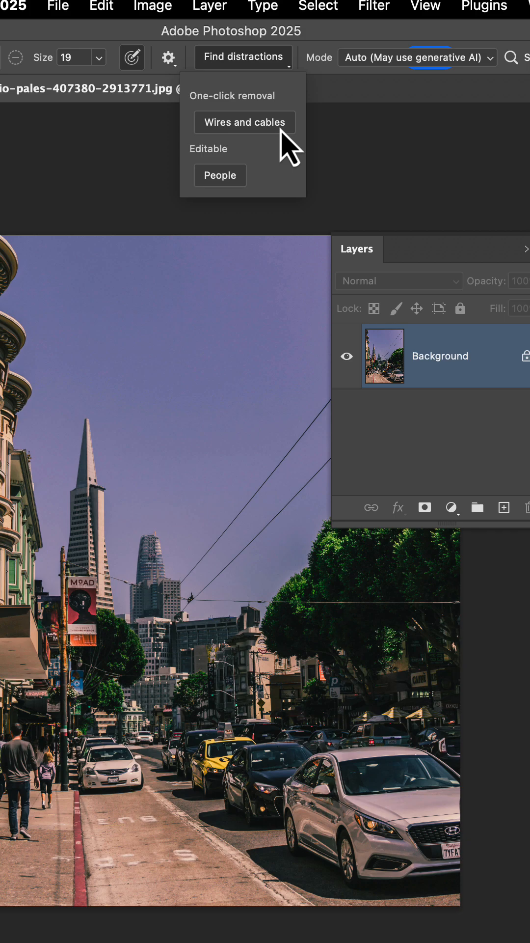
mouse_move(253, 130)
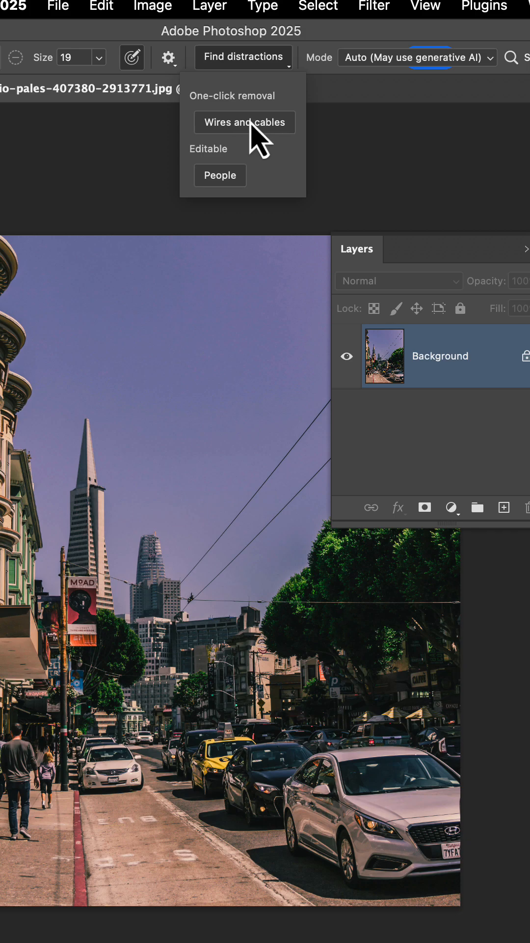
Erase the overhead wires and cables from the street photo with one-click removal
click(244, 122)
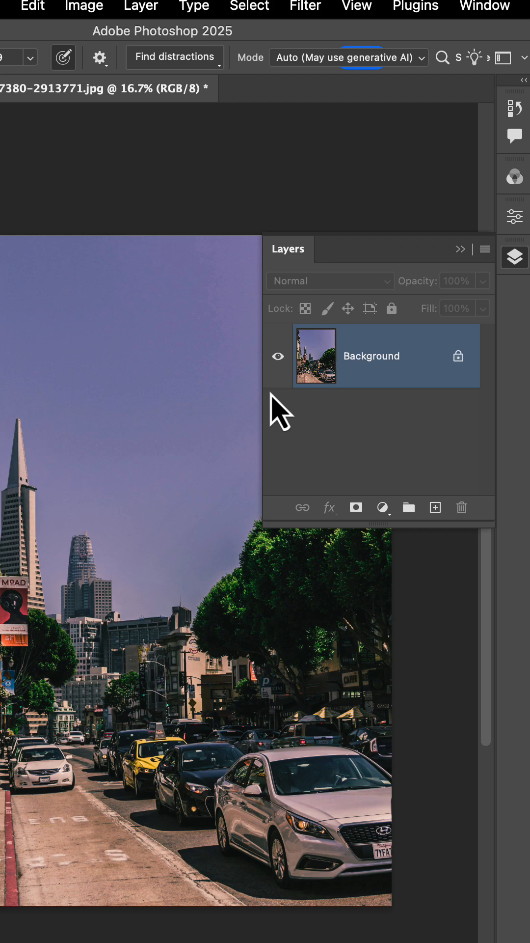
mouse_move(311, 581)
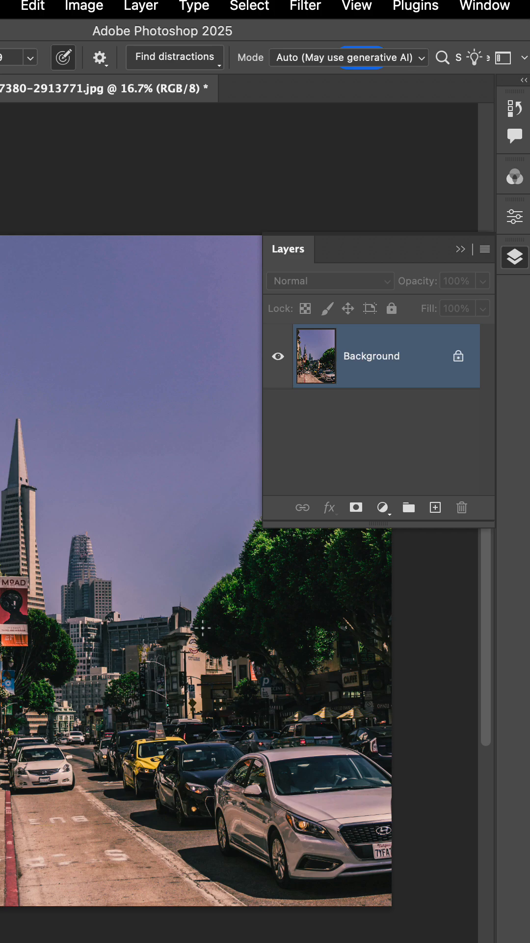
mouse_move(6, 457)
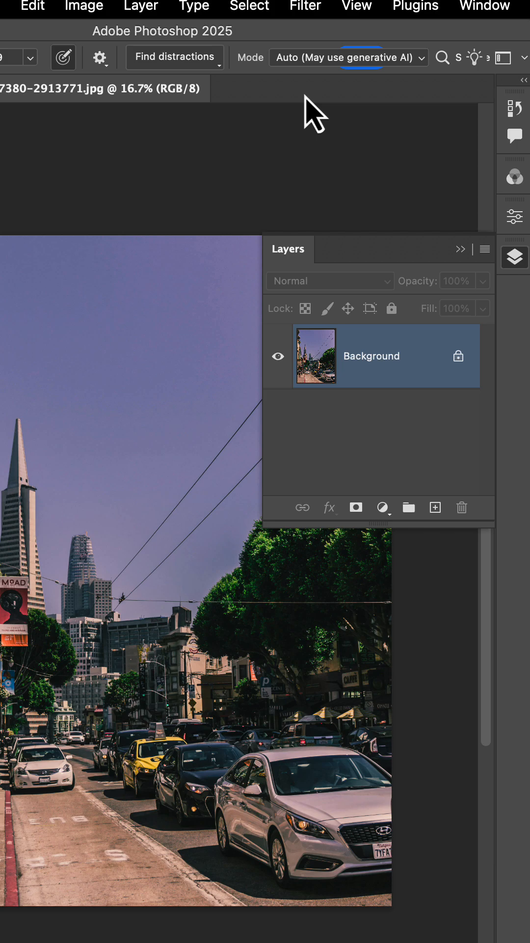
mouse_move(450, 524)
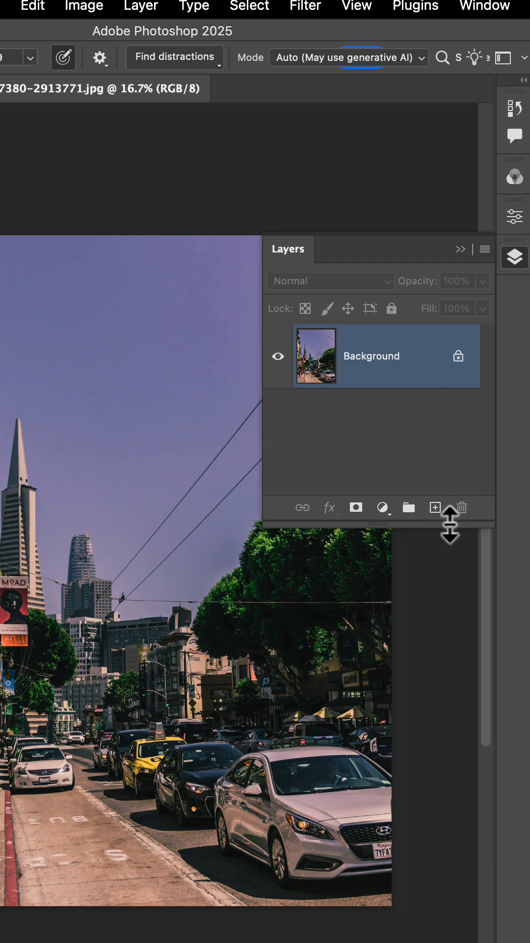
Add a new empty layer above the Background and rename it 'Wires'
click(435, 502)
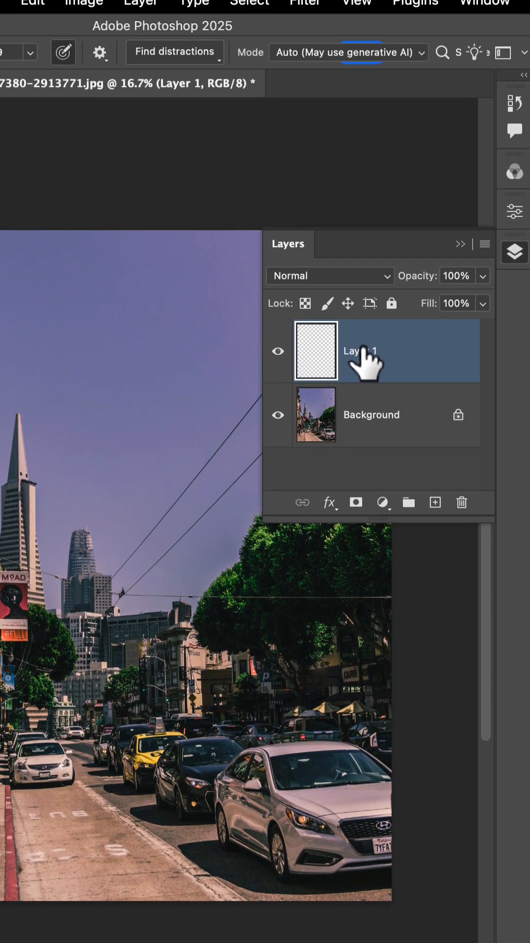
double_click(361, 352)
text(Wires)
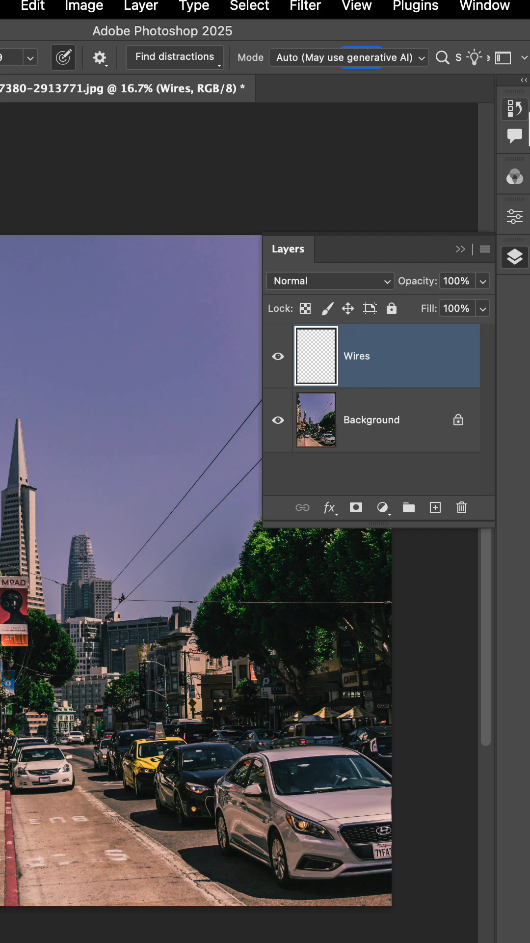
mouse_move(216, 78)
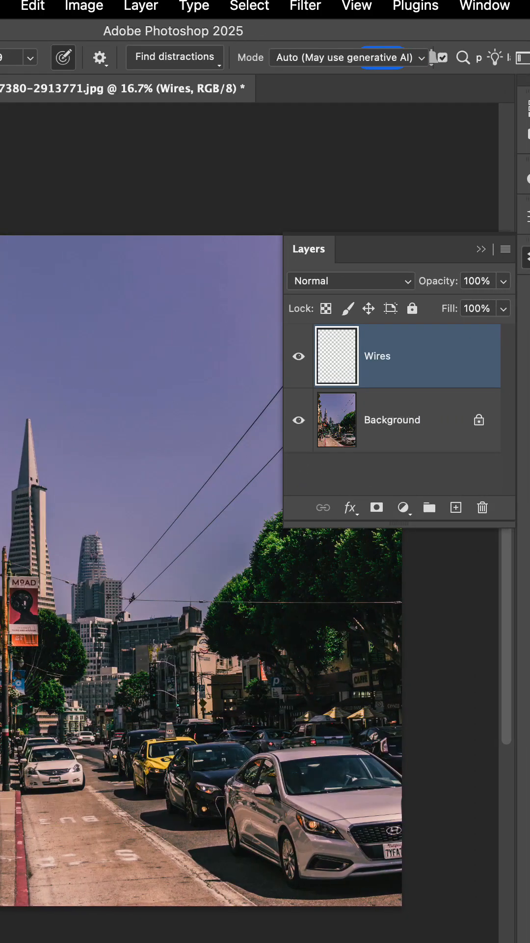
Apply Wires and cables removal again so the result lands on the Wires layer
click(175, 57)
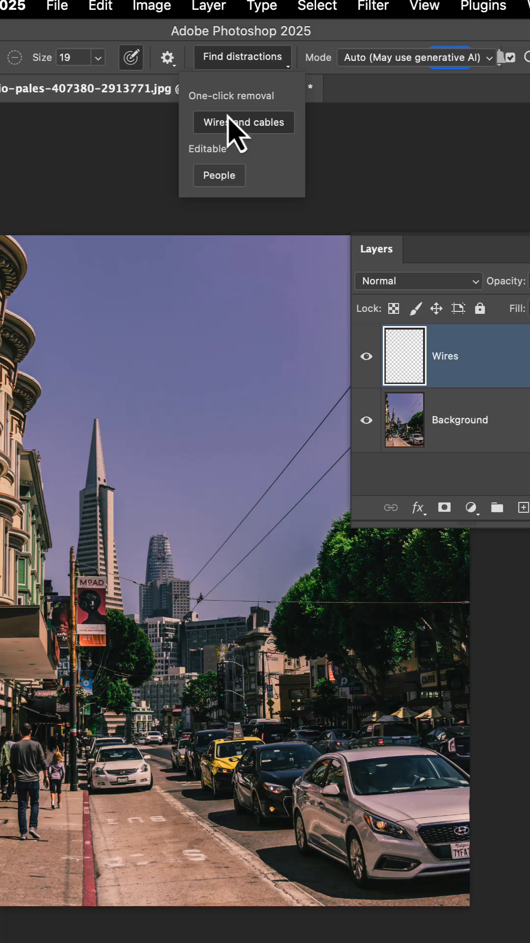
click(243, 122)
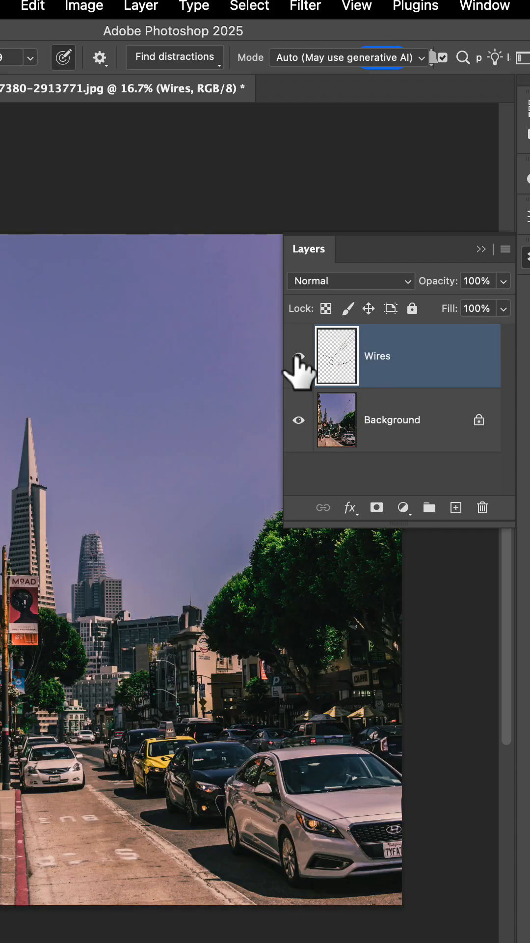
click(299, 355)
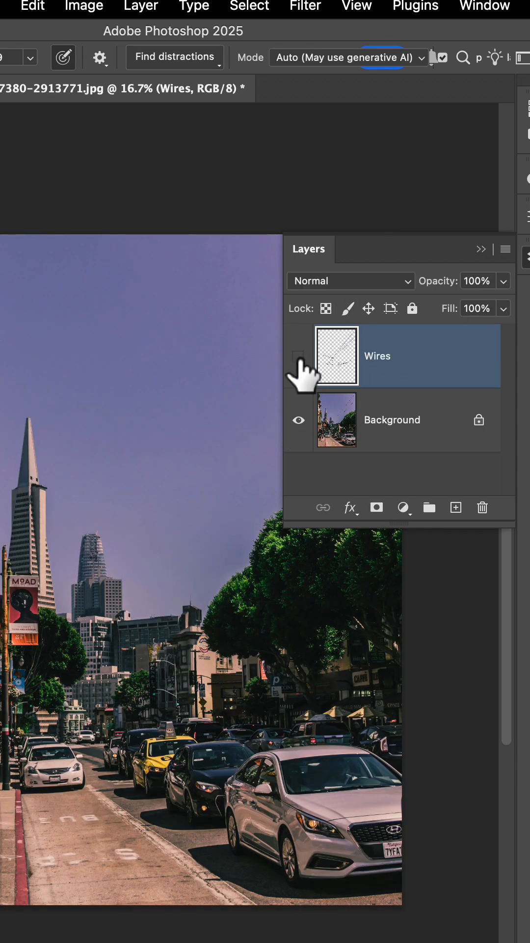
click(299, 355)
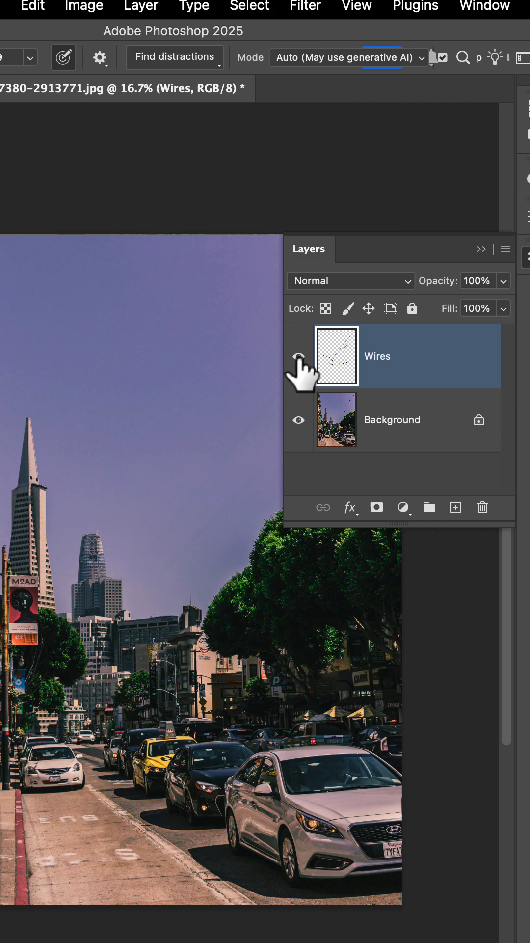
click(299, 355)
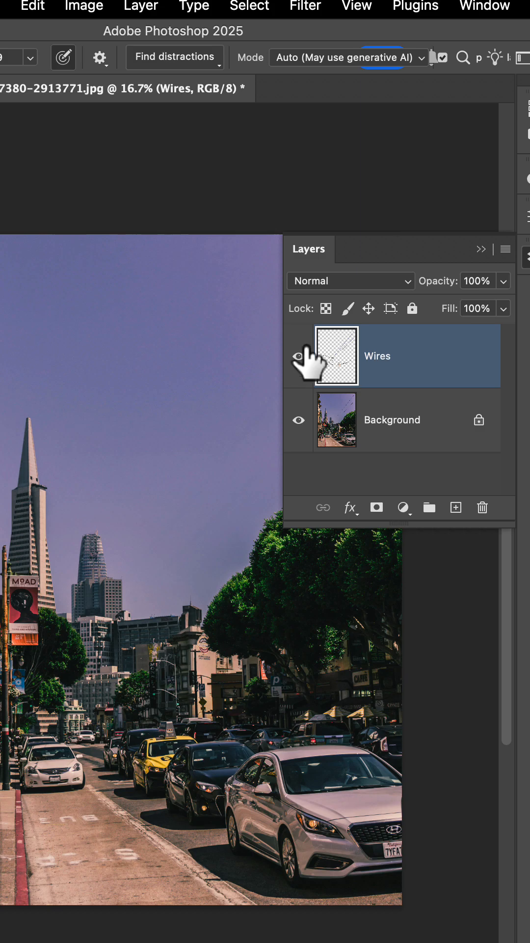